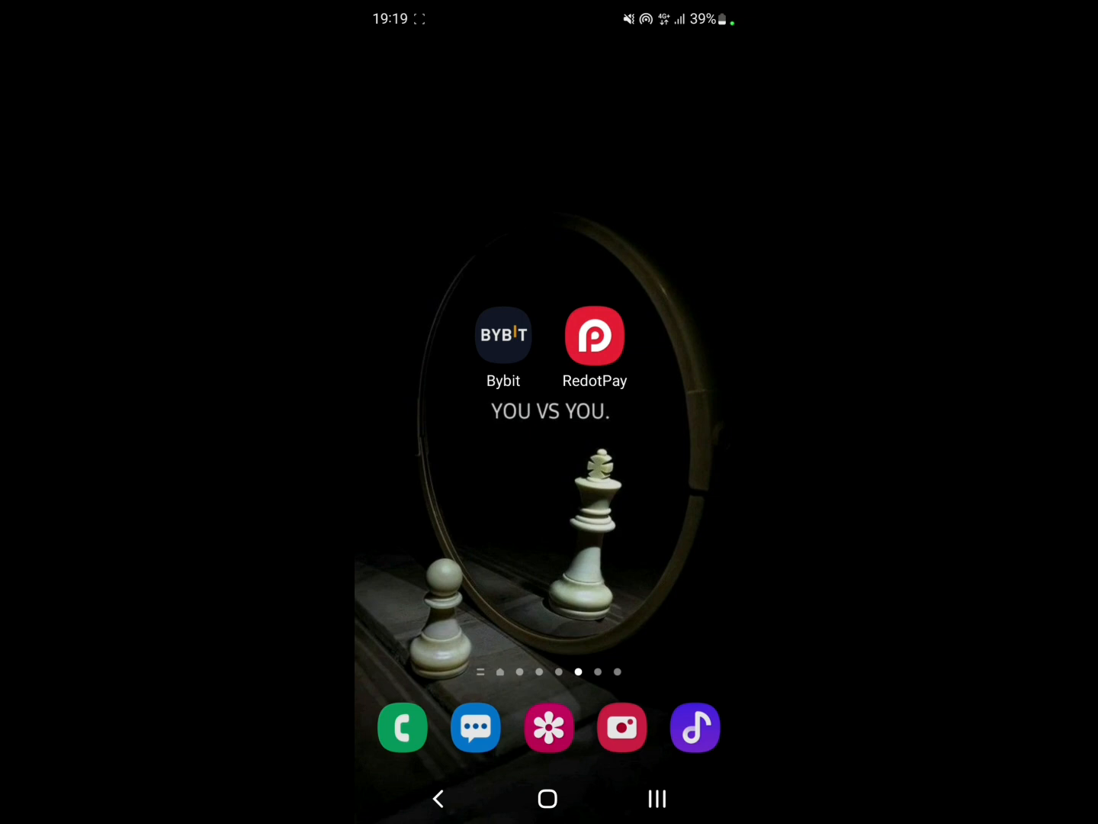
From Bybit's Assets page, start a withdrawal and choose USDT as the coin
{"action": "left_click", "coordinate": [504, 347]}
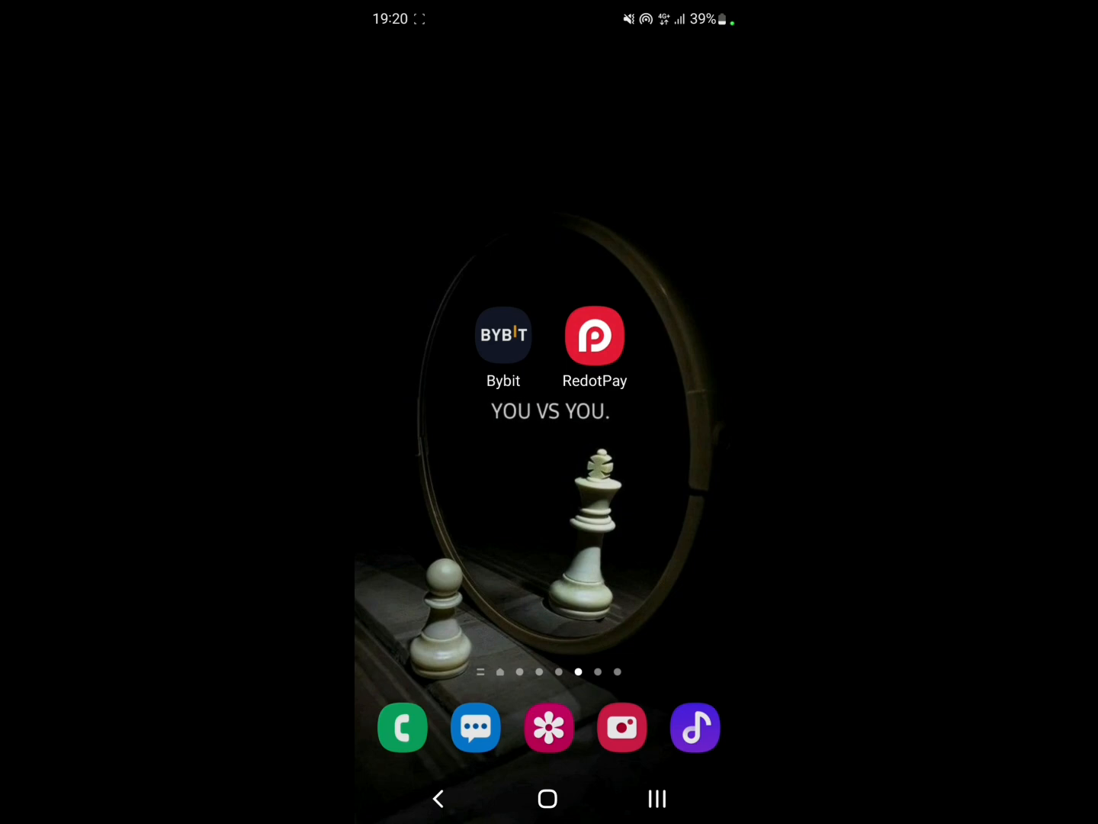
{"action": "left_click", "coordinate": [504, 334]}
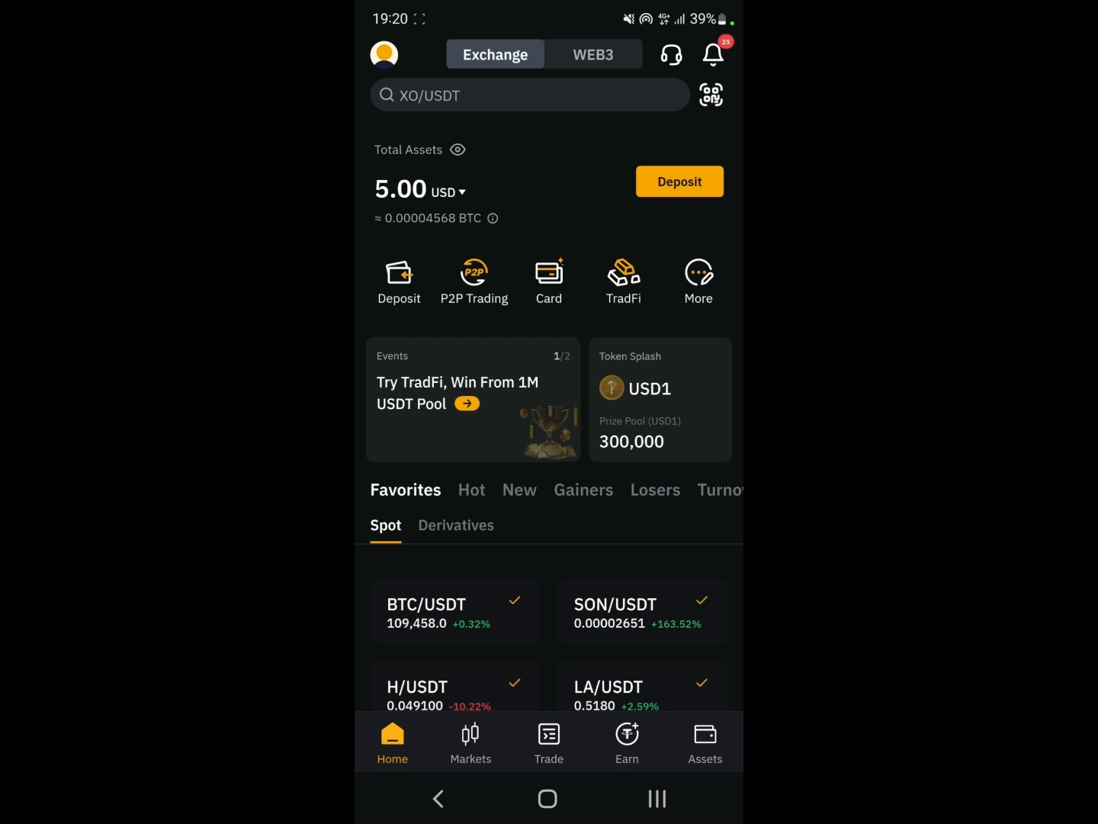
{"action": "left_click", "coordinate": [704, 741]}
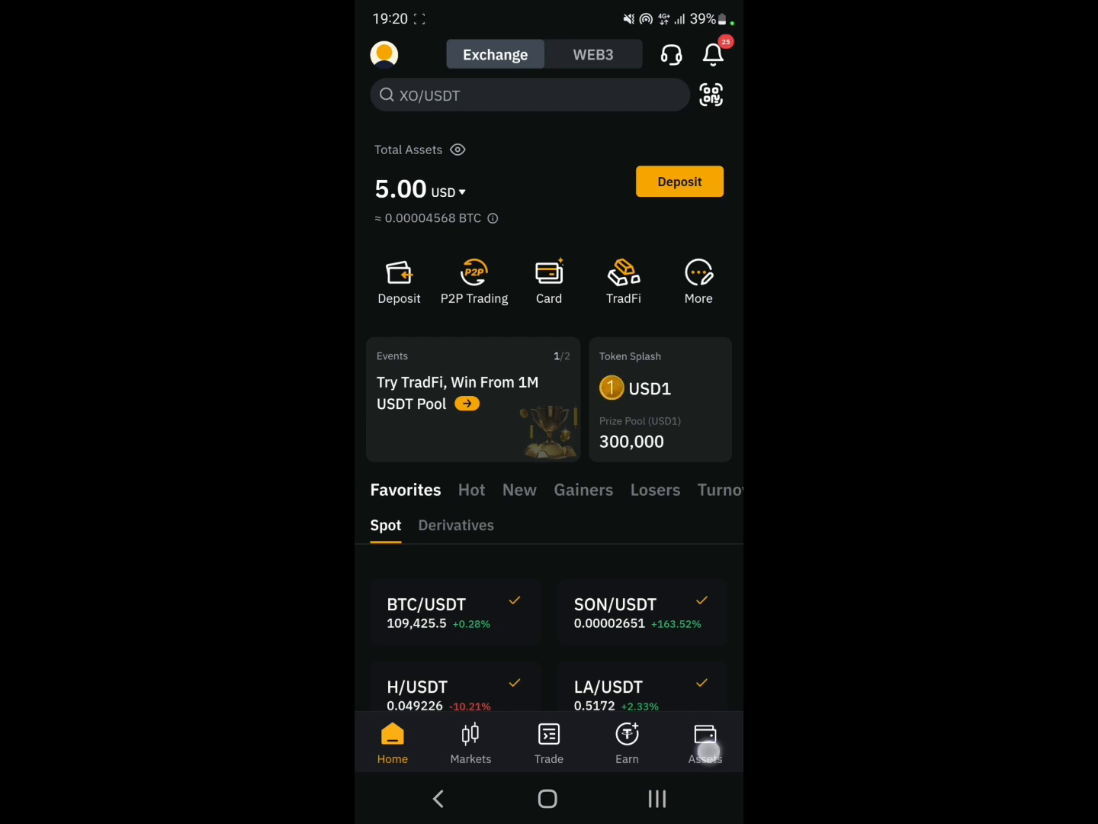
{"action": "left_click", "coordinate": [704, 741]}
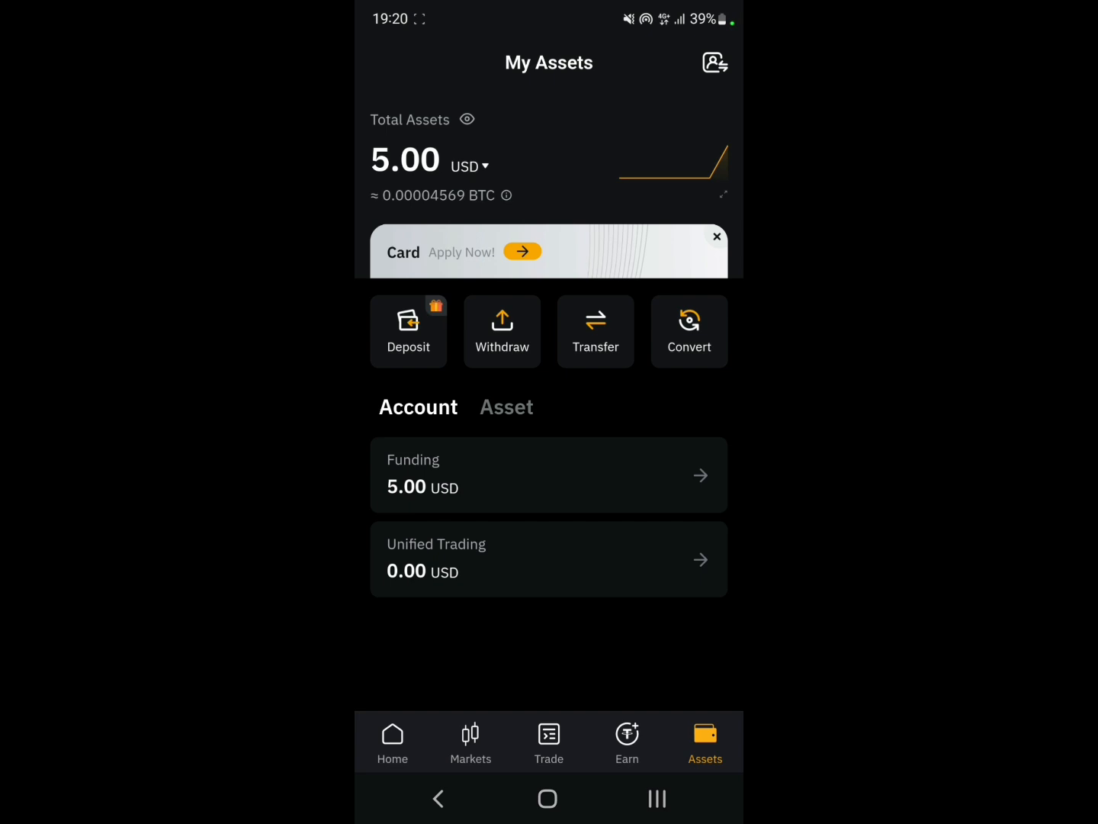
{"action": "left_click", "coordinate": [688, 331]}
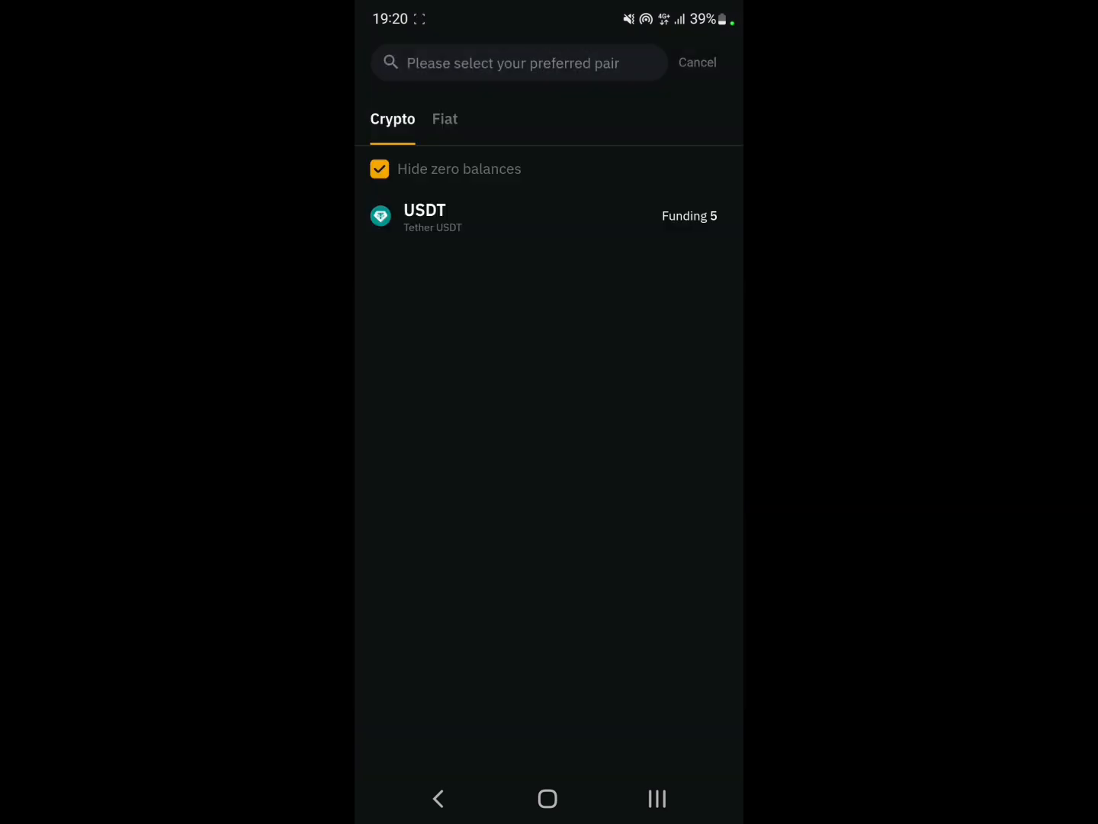
{"action": "left_click", "coordinate": [577, 228]}
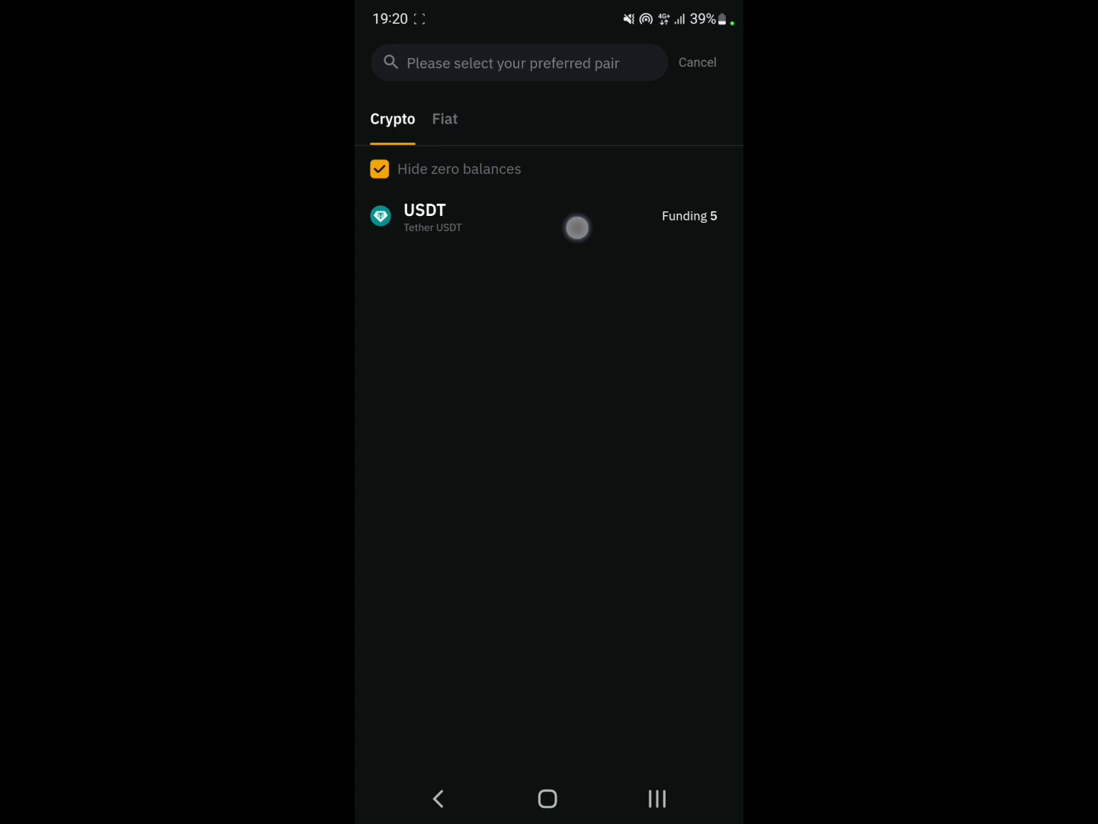
{"action": "left_click", "coordinate": [425, 217]}
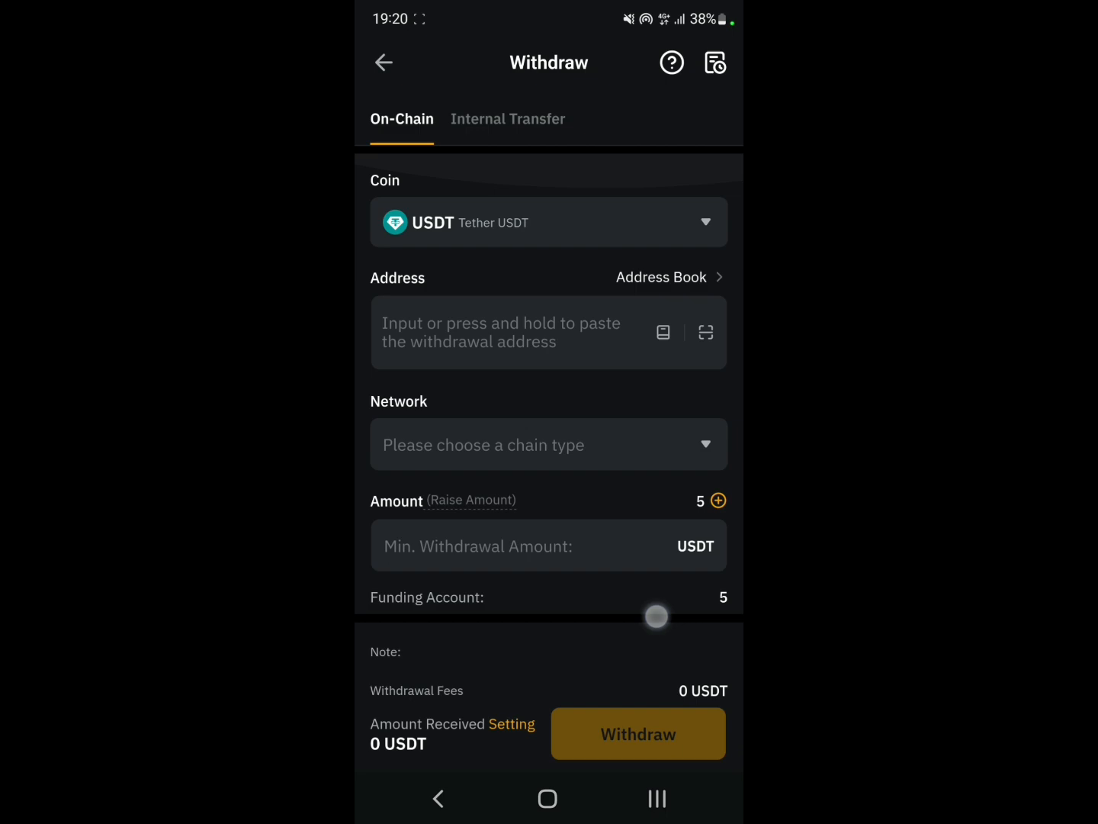
{"action": "left_click", "coordinate": [547, 798]}
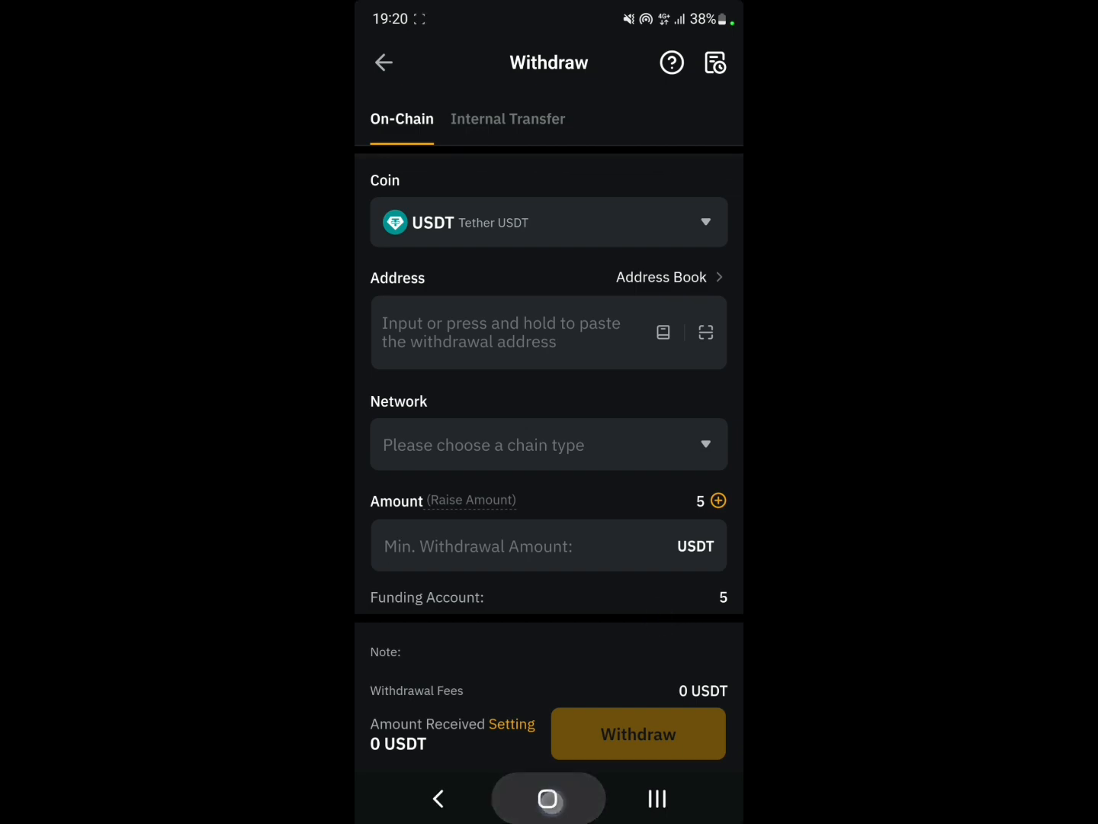
Copy RedotPay's USDT On-Chain deposit address for the Tron(TRC20) network
{"action": "left_click", "coordinate": [384, 63]}
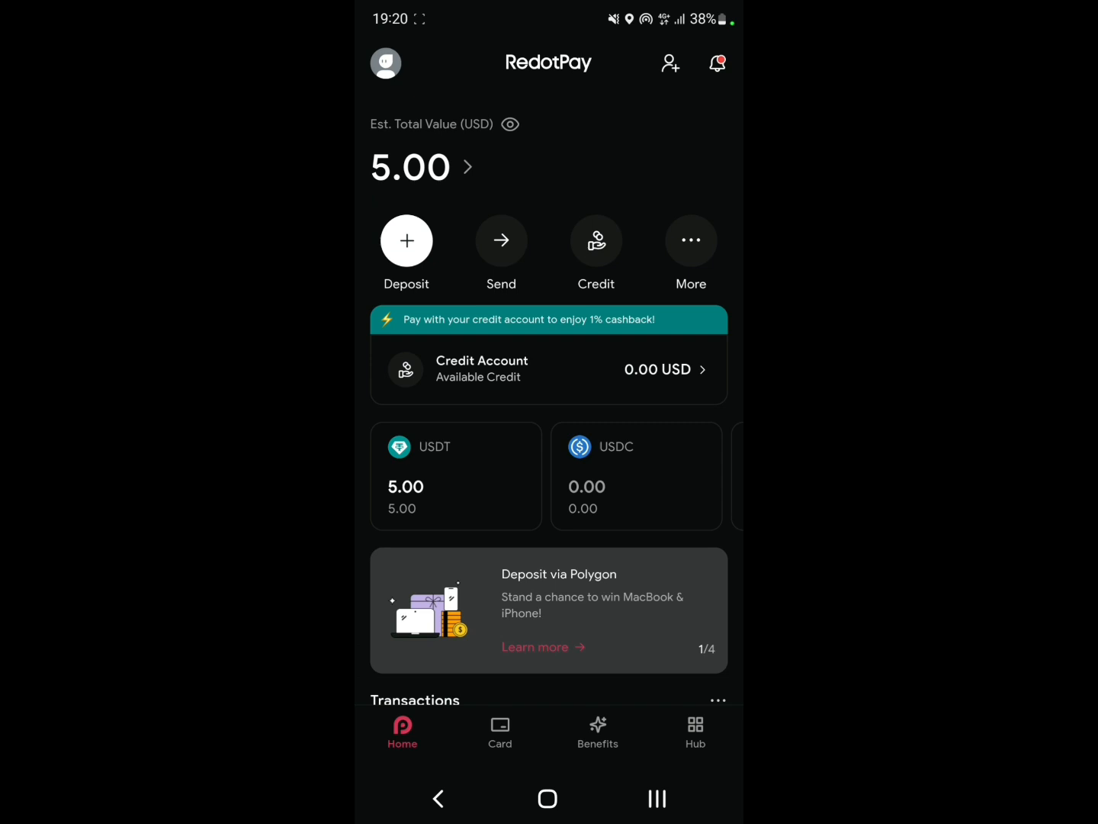
{"action": "left_click", "coordinate": [406, 240]}
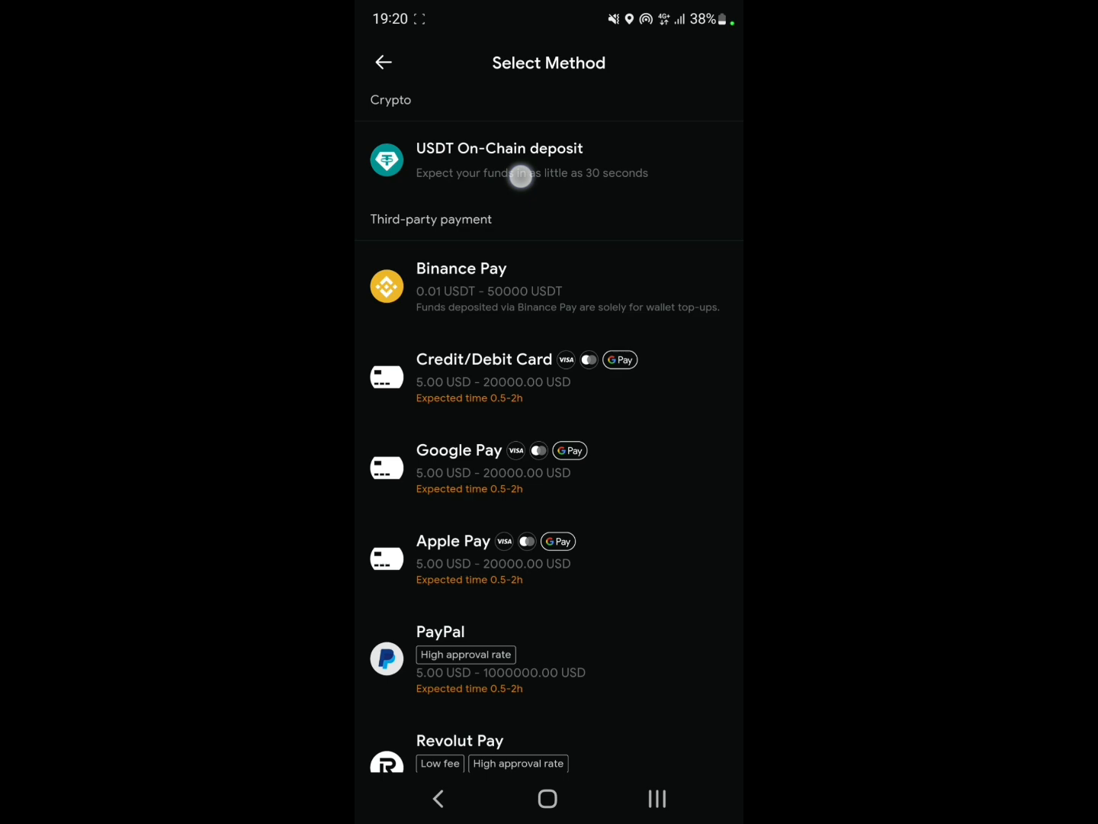
{"action": "left_click", "coordinate": [500, 160]}
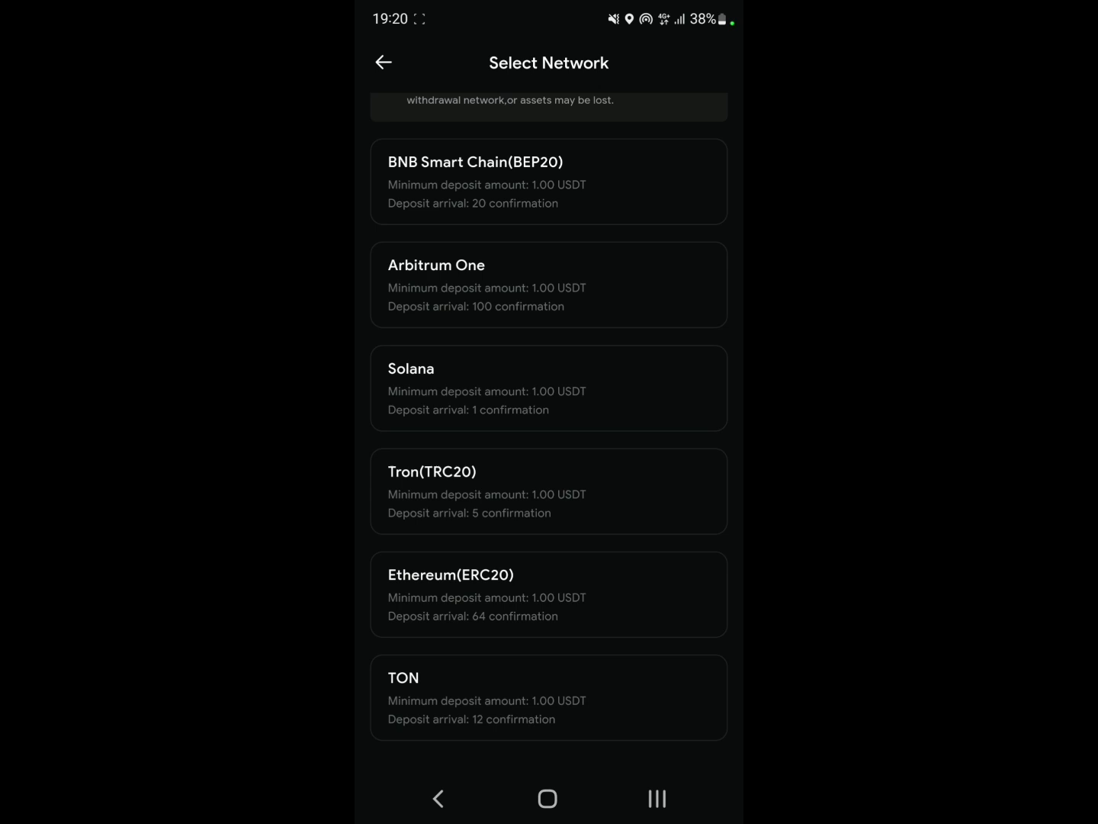
{"action": "left_click", "coordinate": [548, 490]}
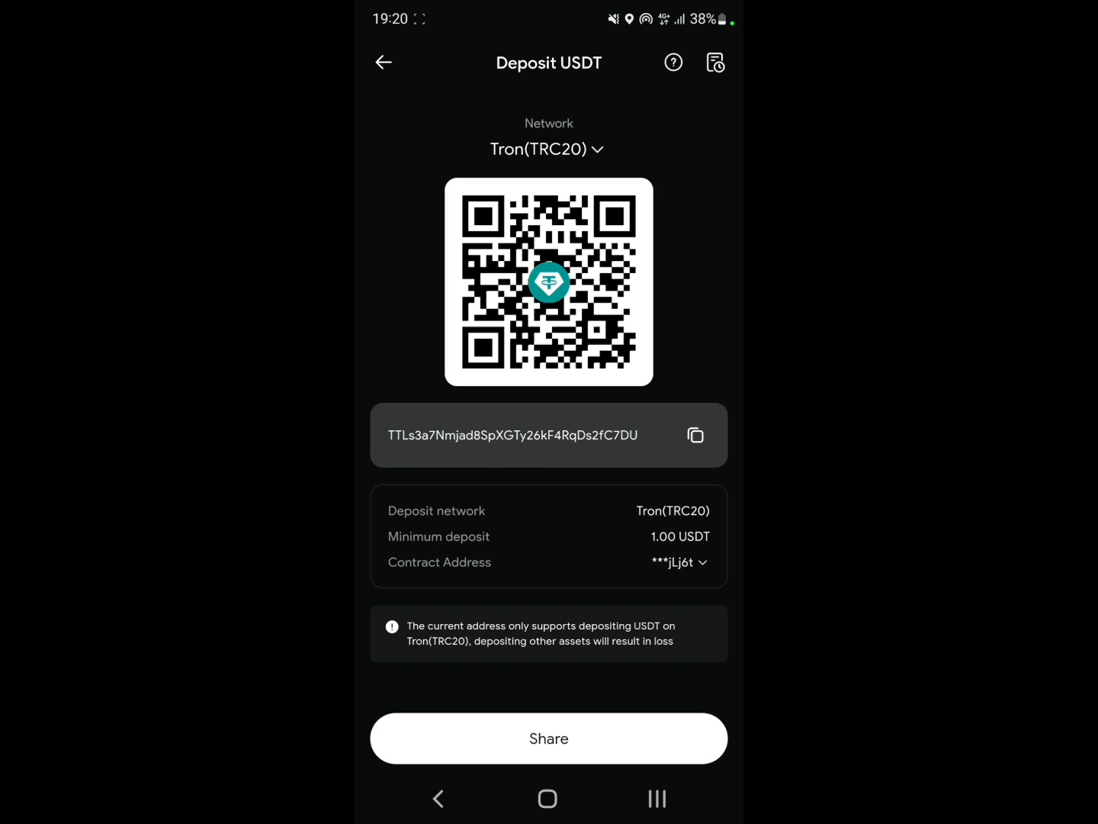
{"action": "left_click", "coordinate": [694, 435]}
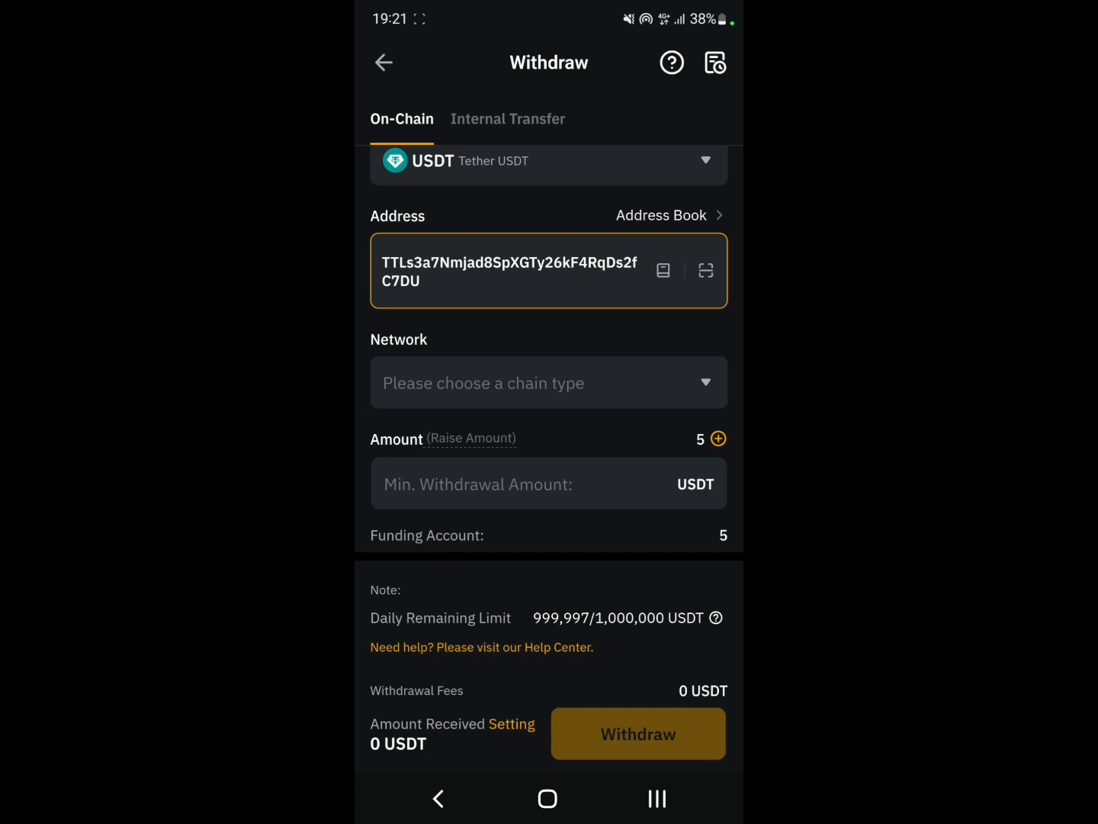
Set the withdrawal network to TRON (TRC20) and move to the Amount field
{"action": "left_click", "coordinate": [548, 382]}
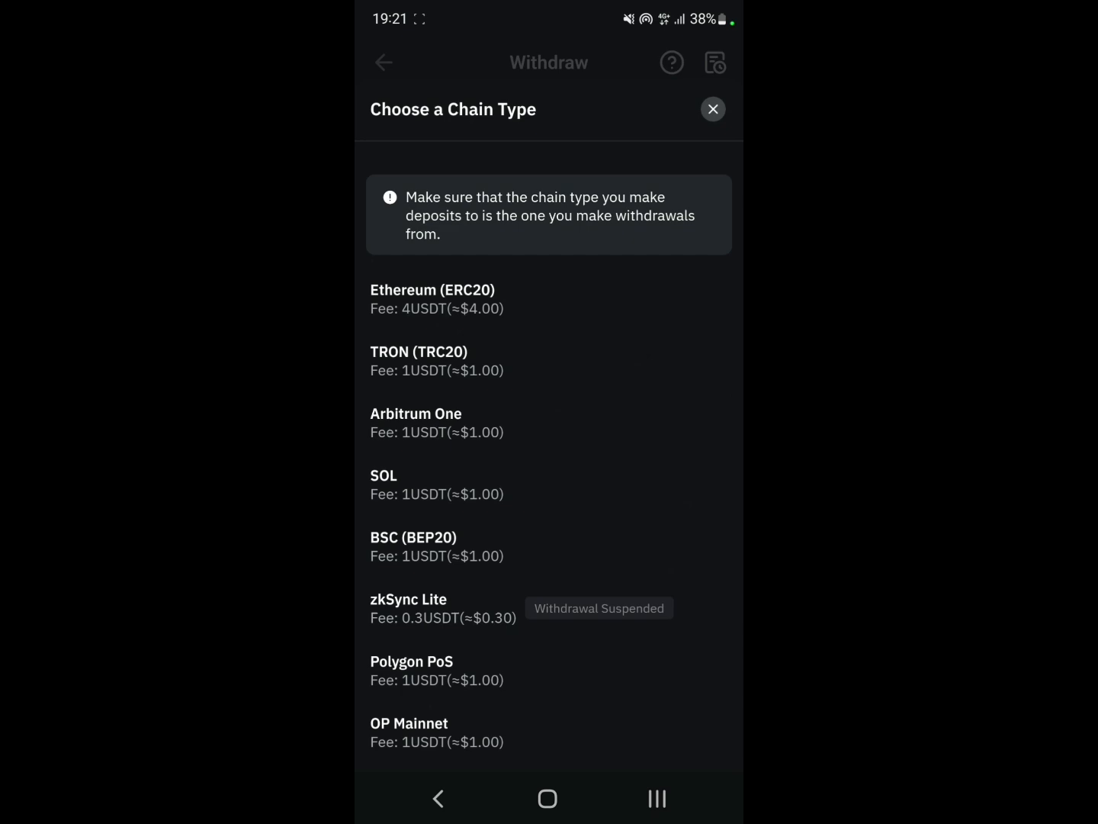
{"action": "left_click", "coordinate": [418, 351]}
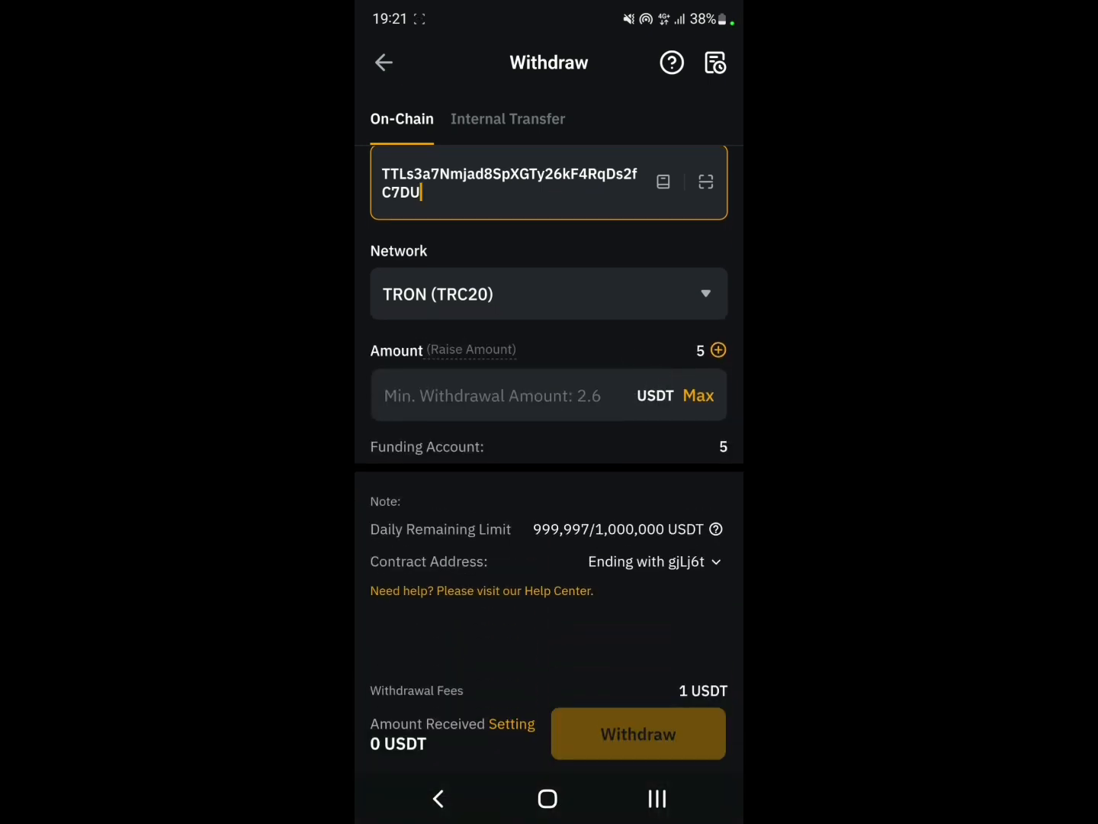
{"action": "left_click", "coordinate": [492, 395]}
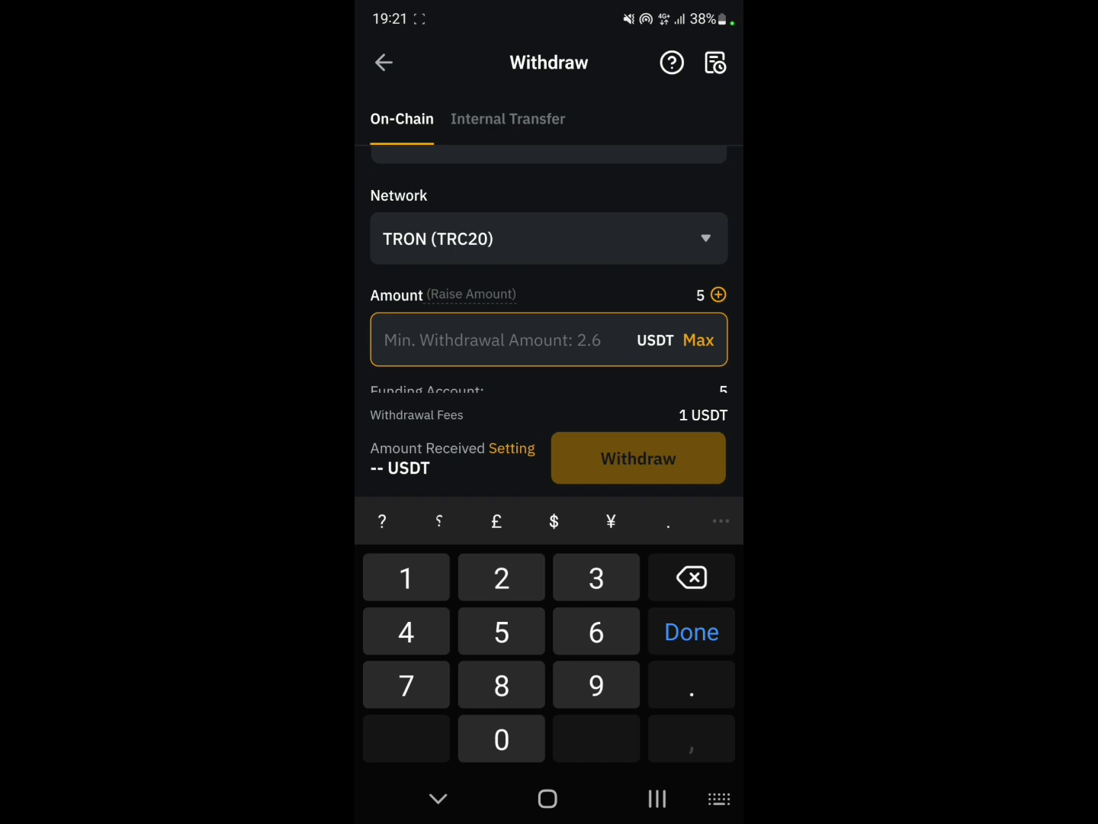